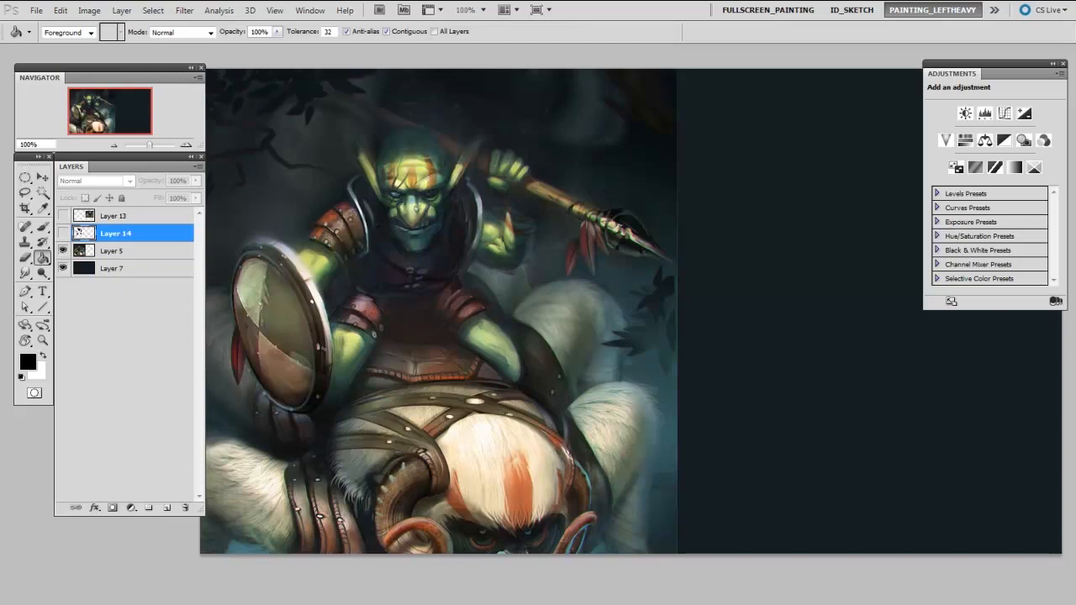
pyautogui.moveTo(289, 571)
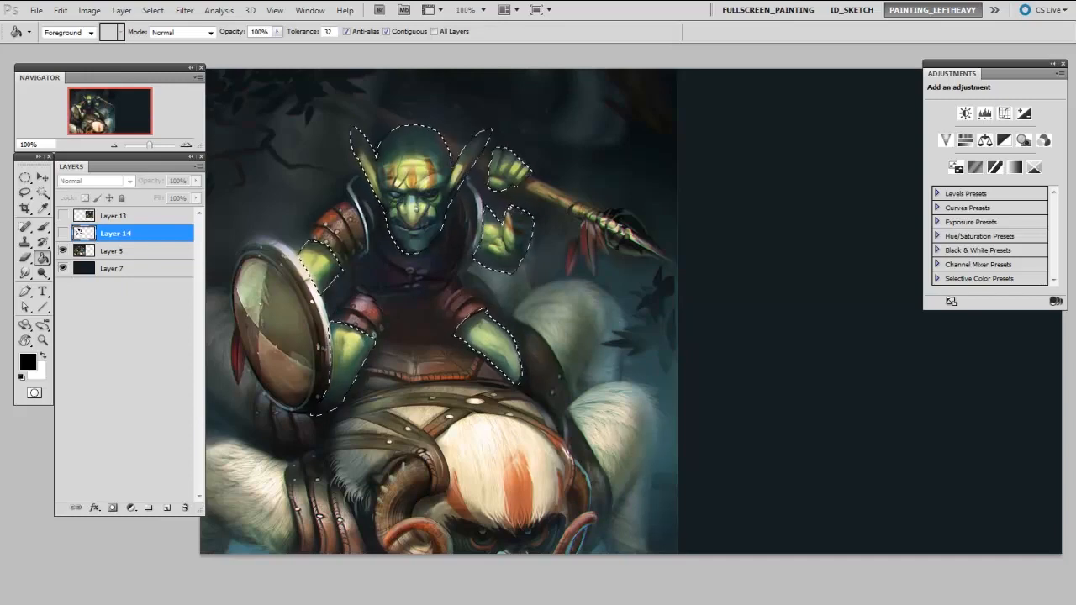
# Select the goblin's green skin on his head, arms and legs.
pyautogui.click(131, 508)
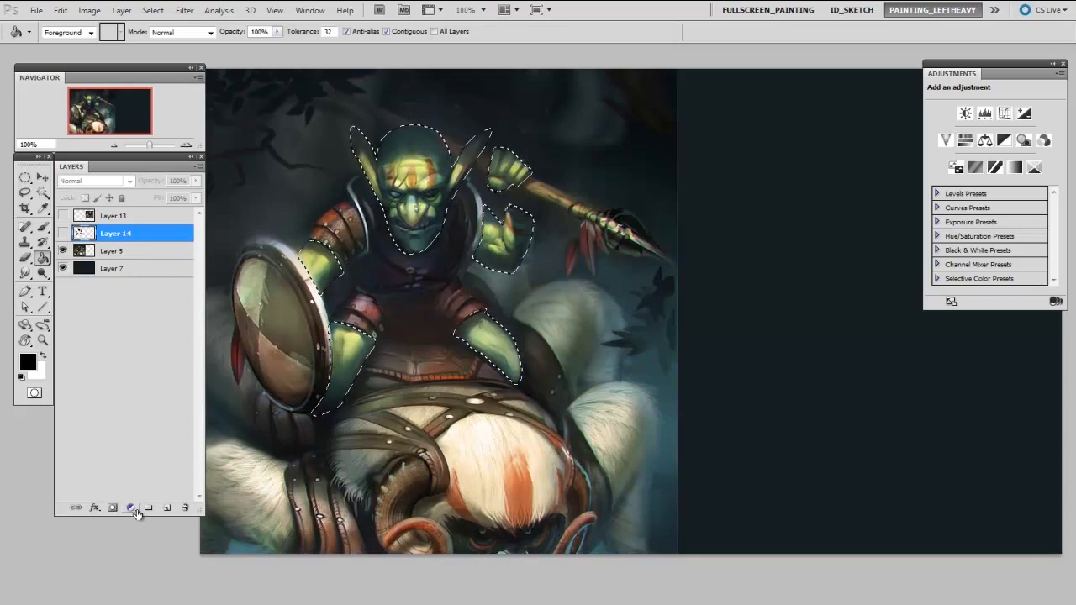
# Add a Gradient Map adjustment layer masked to the selected skin, turning it grayscale.
pyautogui.click(131, 508)
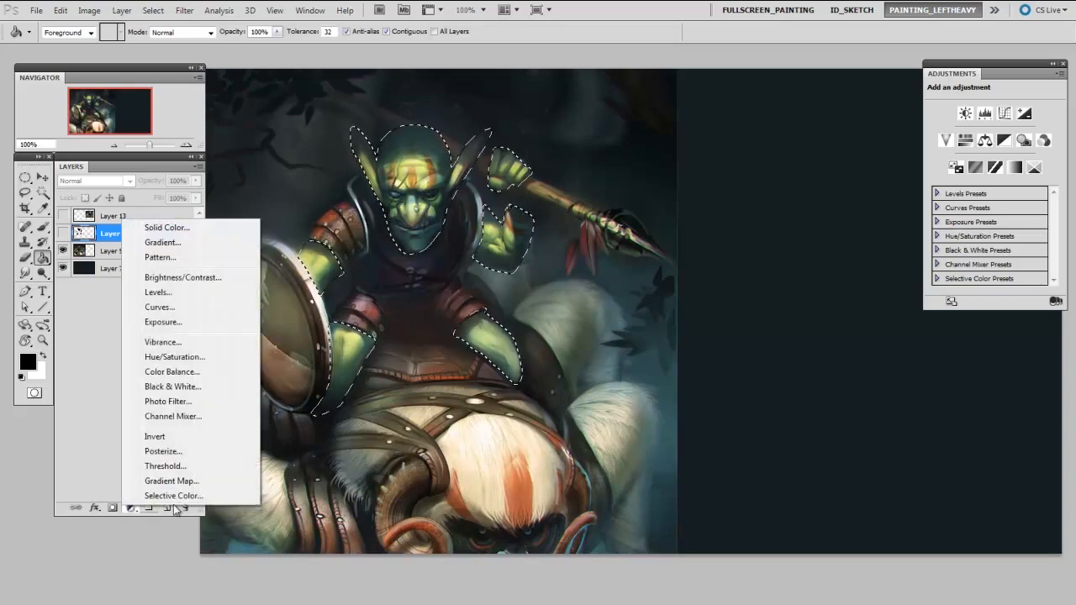
pyautogui.click(171, 481)
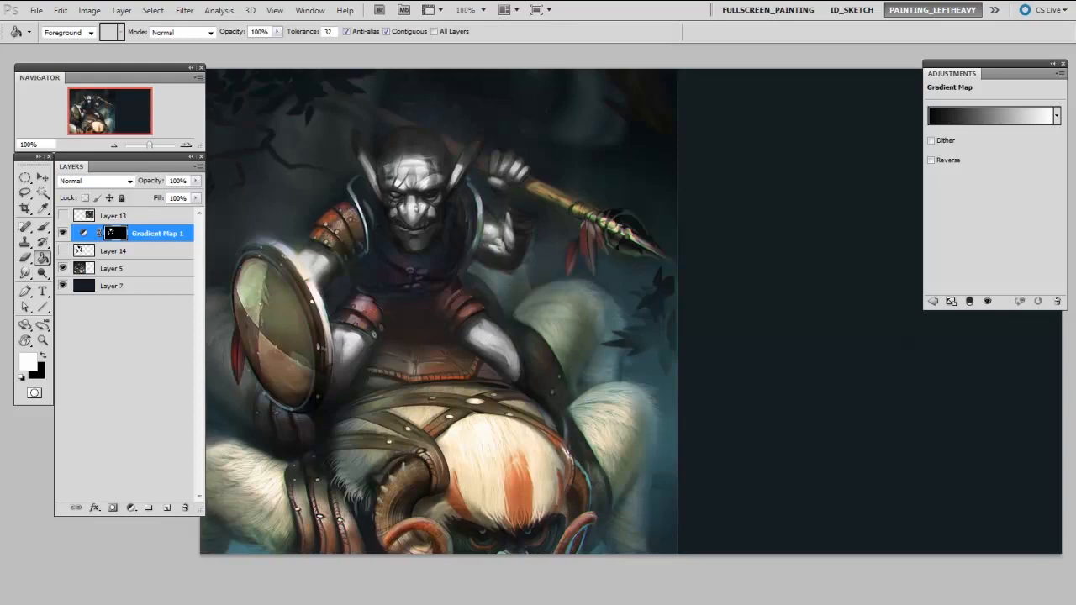
pyautogui.moveTo(988, 118)
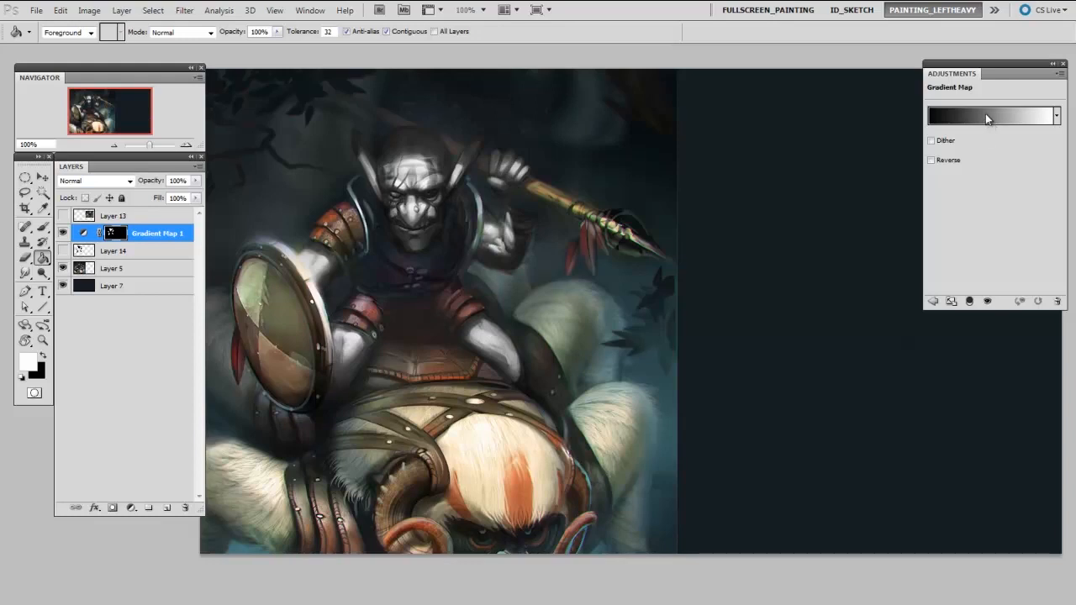
# Try blue and purple-to-orange presets, then commit a dark-blue-to-yellow gradient on the skin.
pyautogui.click(991, 116)
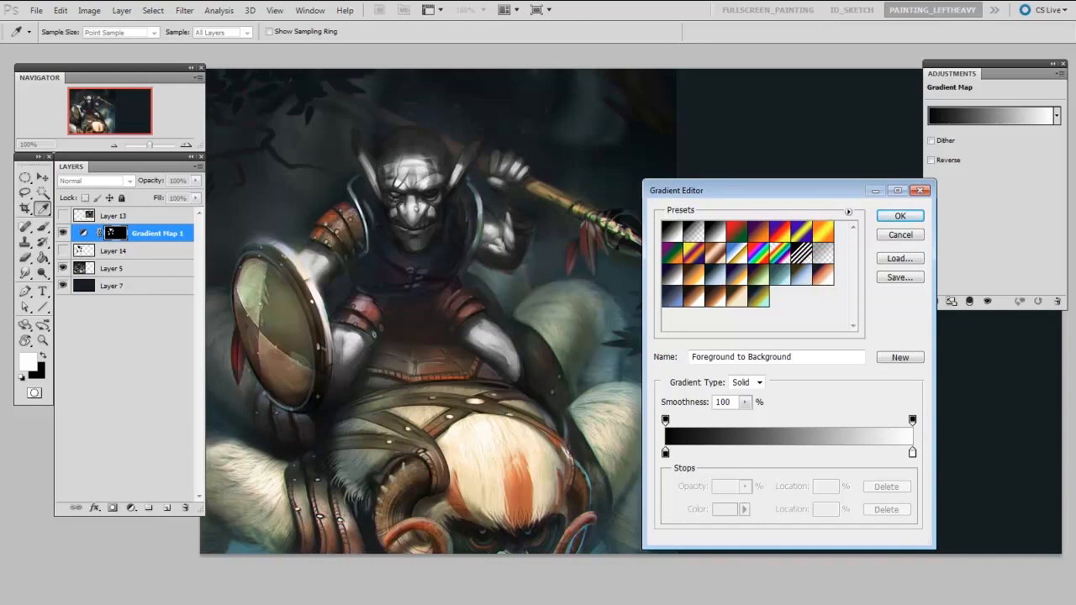
pyautogui.click(719, 282)
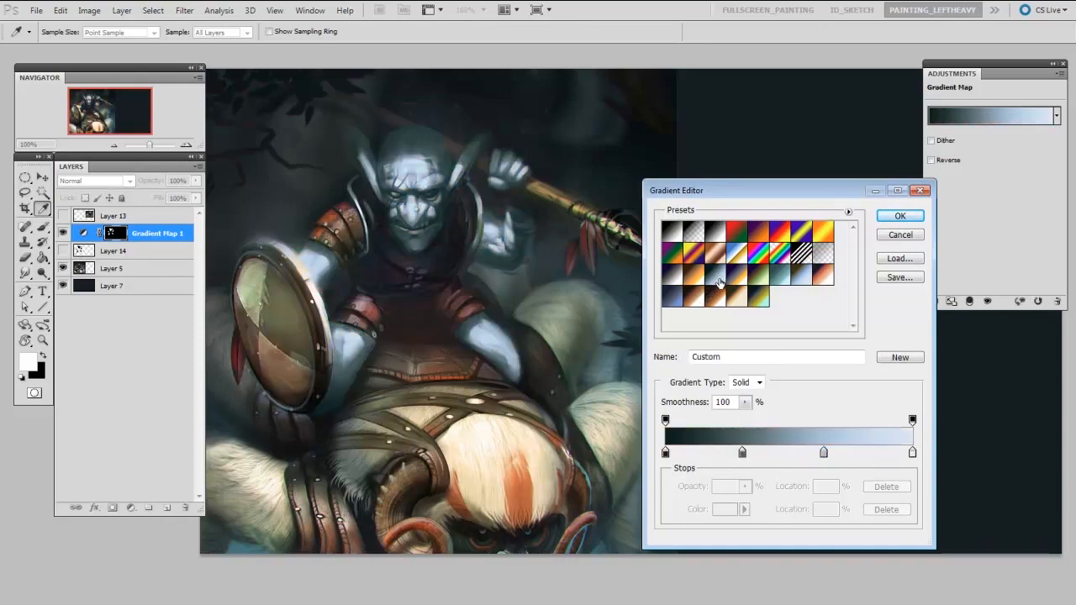
pyautogui.click(740, 282)
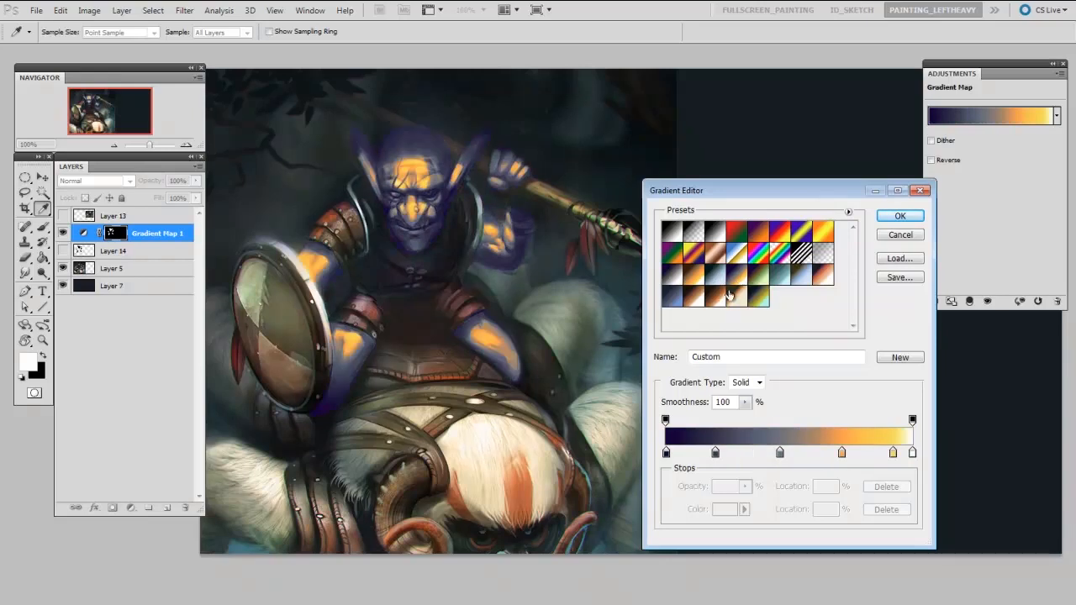
pyautogui.moveTo(730, 292)
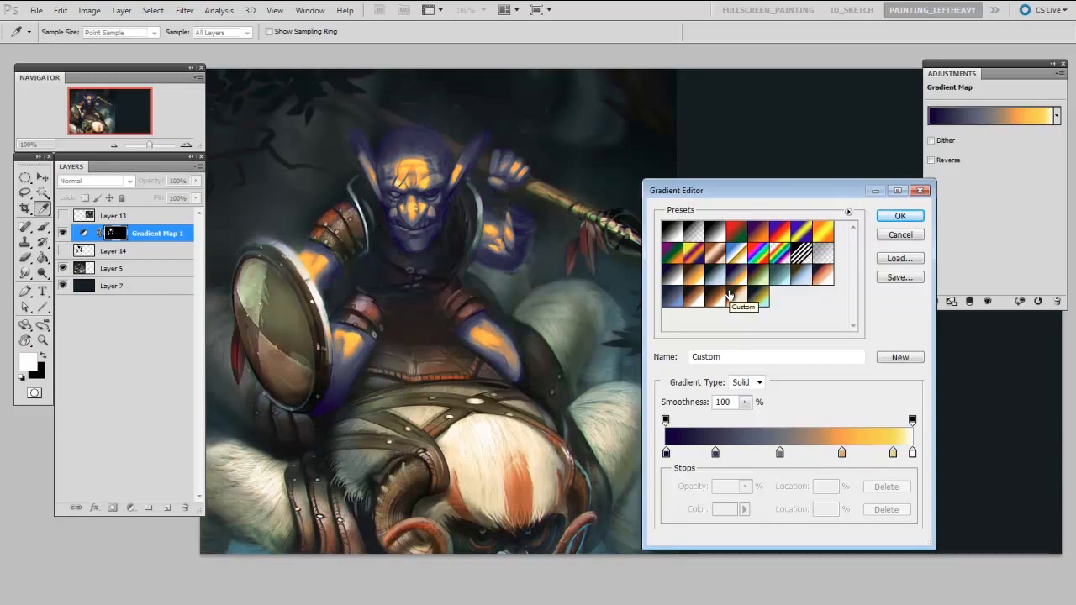
pyautogui.moveTo(788, 280)
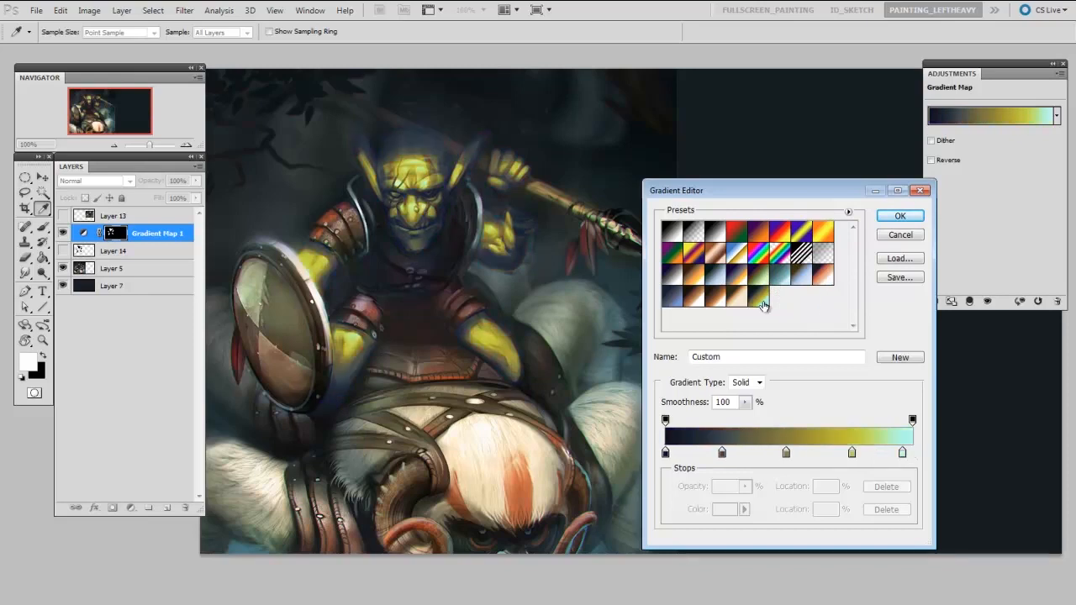
pyautogui.moveTo(763, 307)
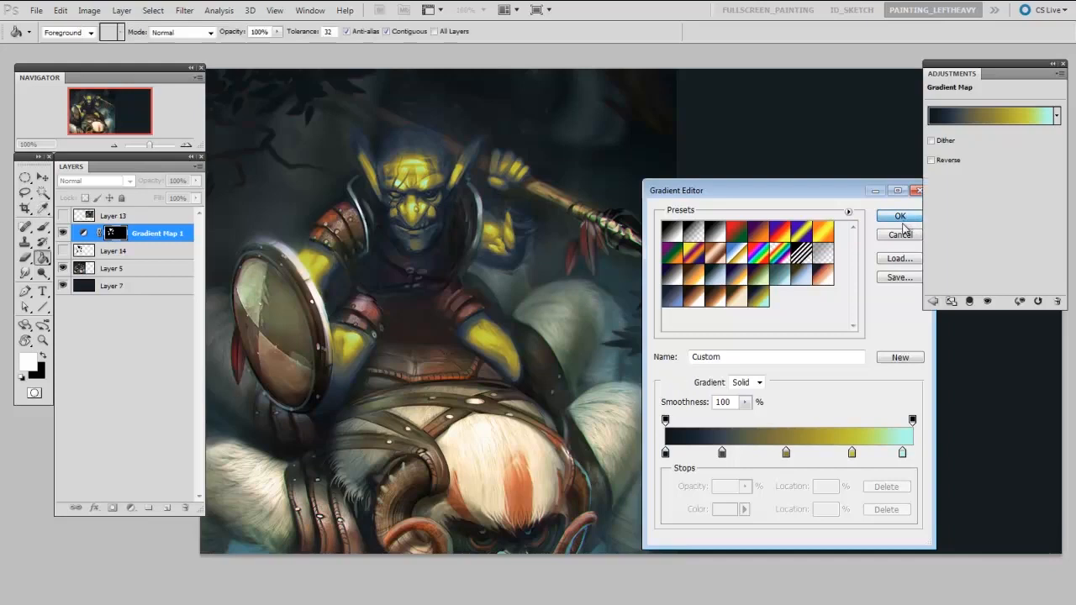
pyautogui.click(899, 215)
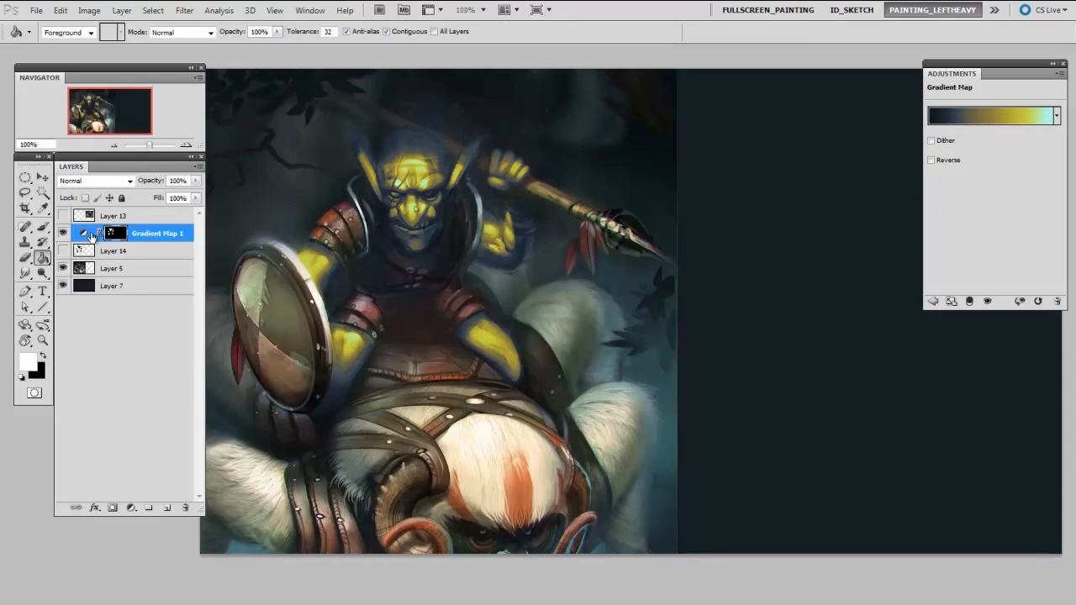
# Compare the recolor against the original green skin, then begin soft-brush touch-ups on the layer mask.
pyautogui.click(84, 232)
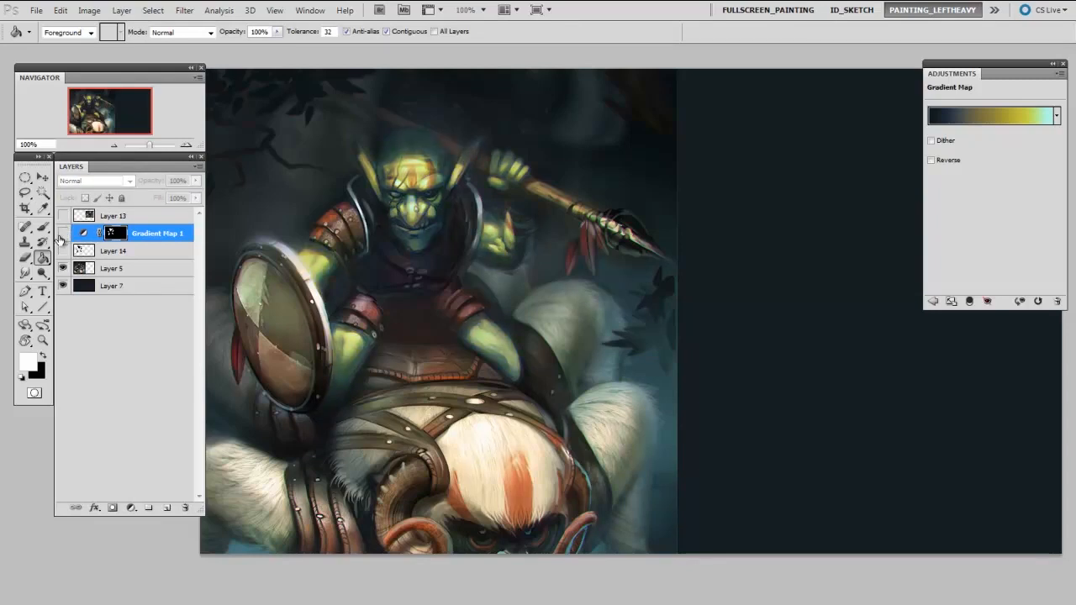
pyautogui.moveTo(61, 242)
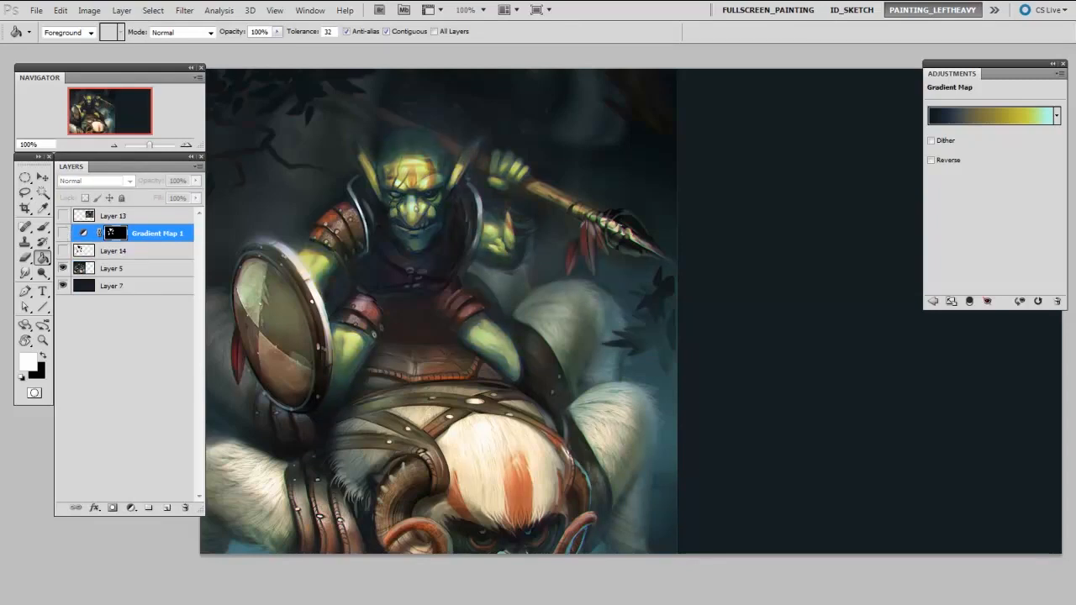
pyautogui.click(62, 231)
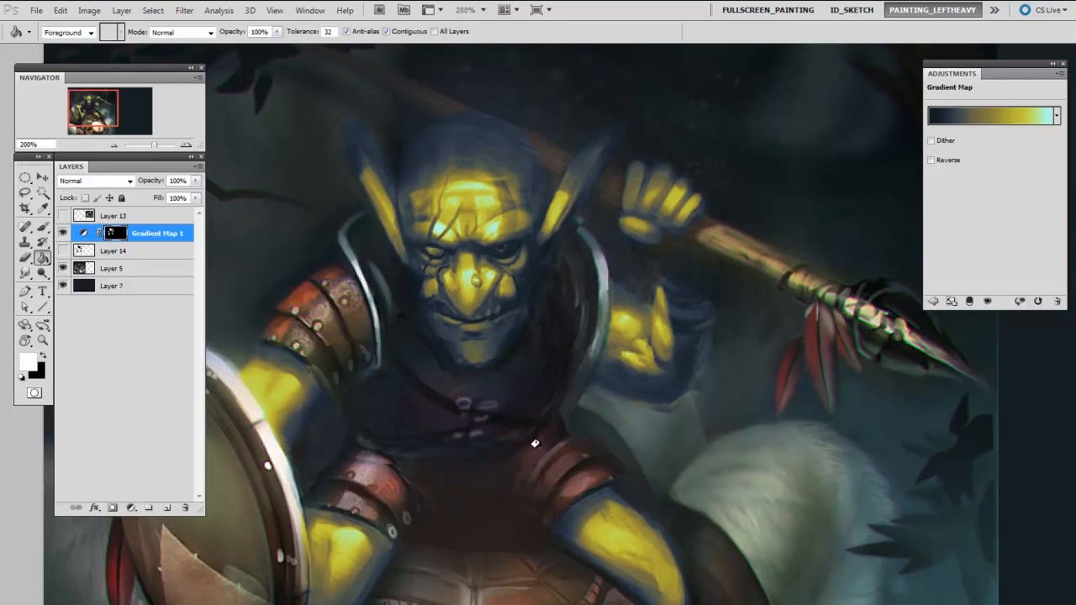
pyautogui.moveTo(525, 456)
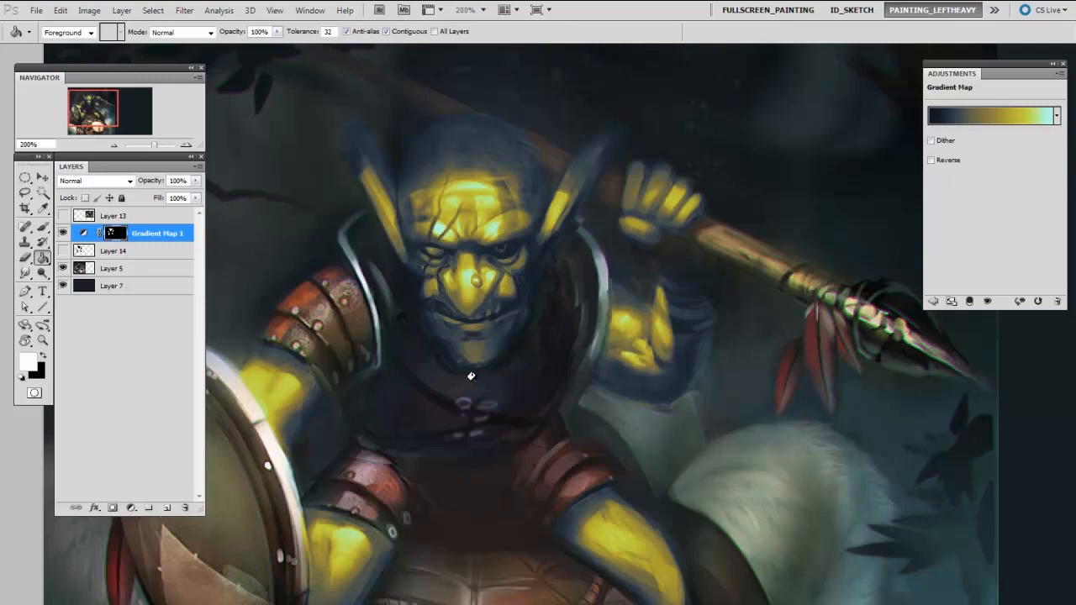
pyautogui.click(25, 229)
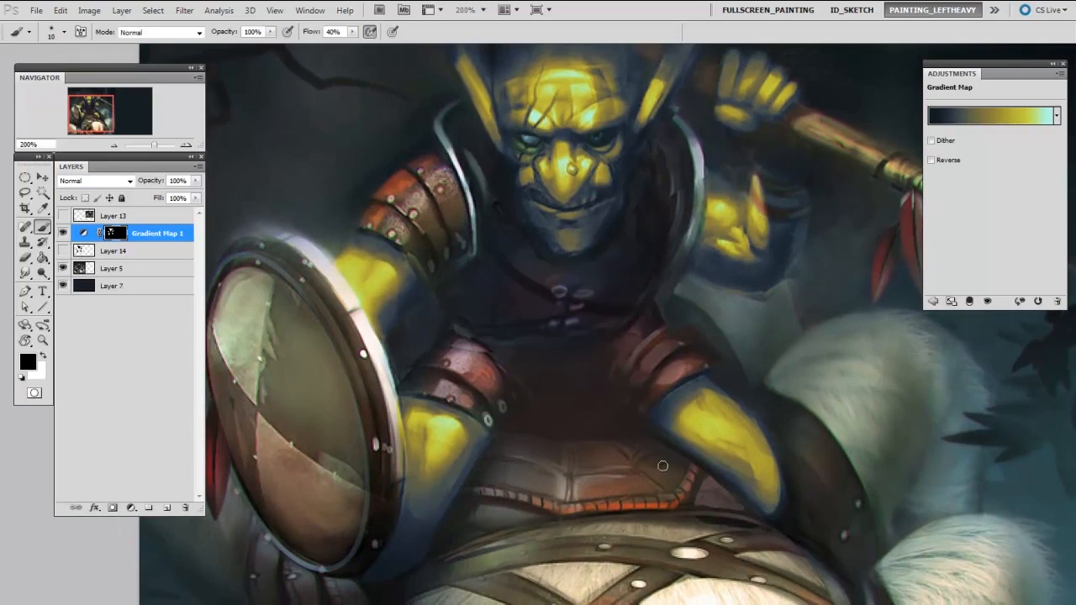
pyautogui.moveTo(605, 544)
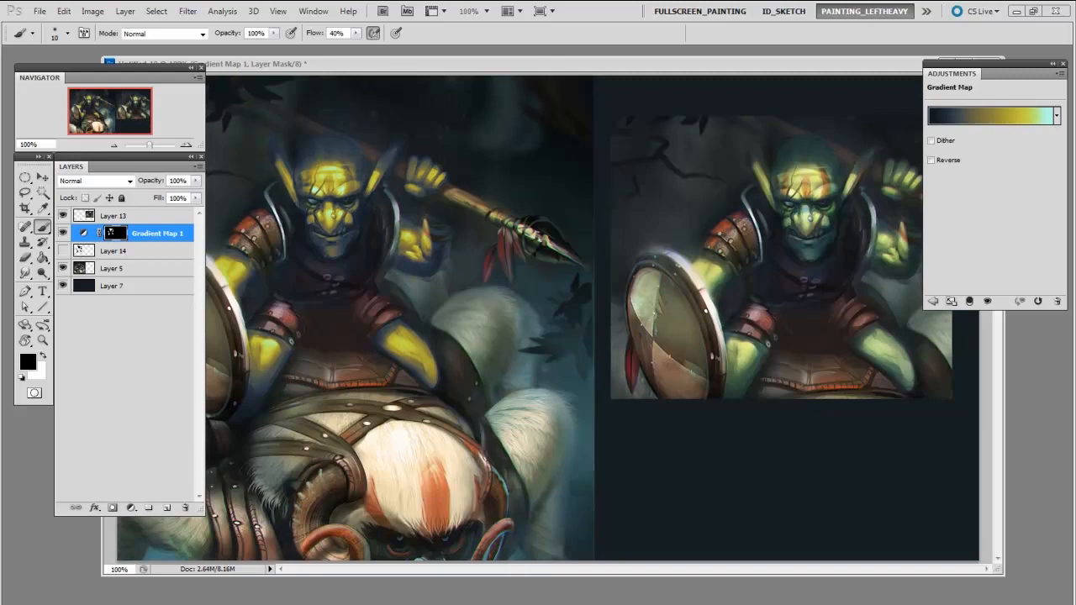
pyautogui.moveTo(997, 131)
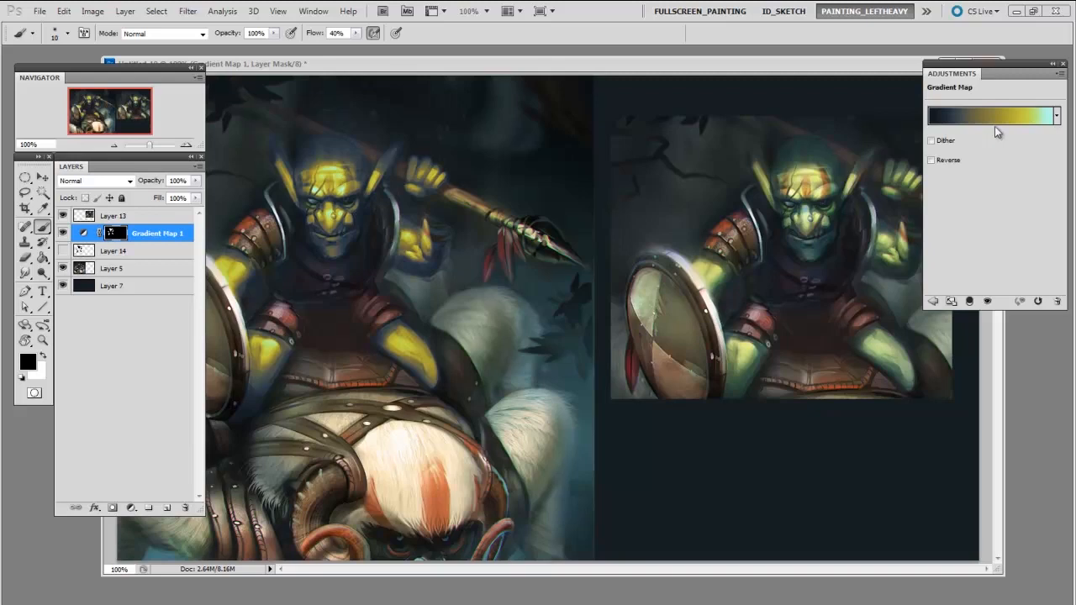
# Reopen the Gradient Editor for the Gradient Map's dark-to-yellow-to-cyan gradient.
pyautogui.click(991, 116)
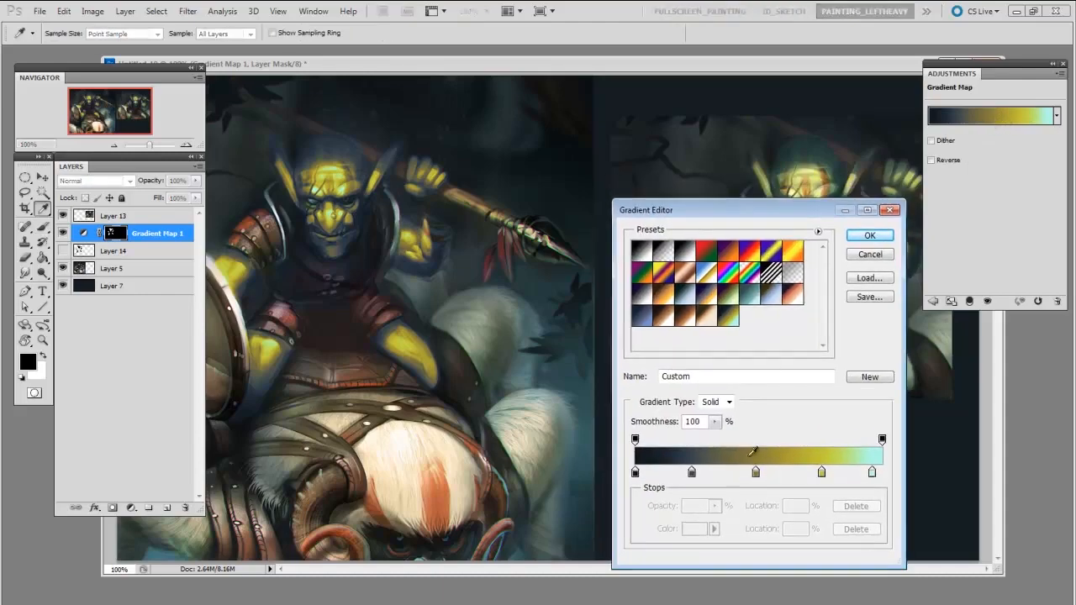
# Pick the gradient's olive middle stop and bring up its Select stop color picker.
pyautogui.click(754, 471)
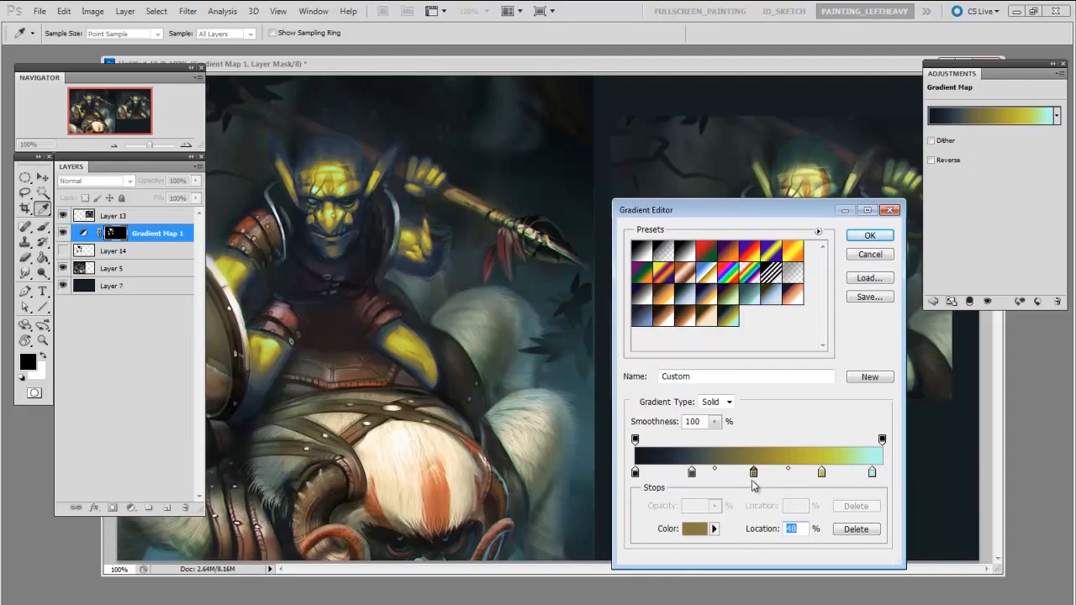
pyautogui.moveTo(746, 504)
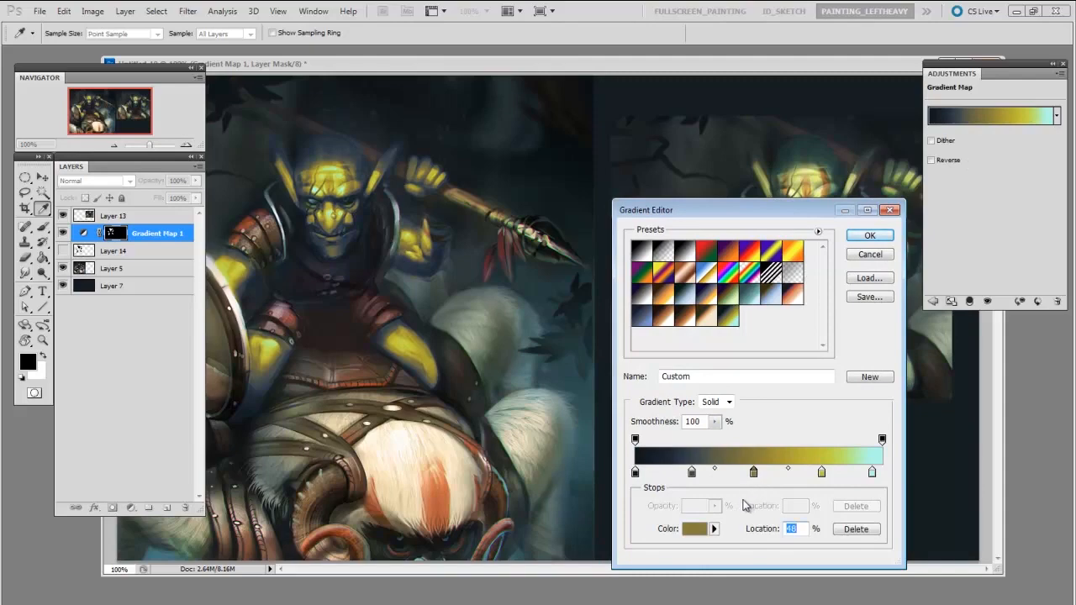
pyautogui.moveTo(746, 502)
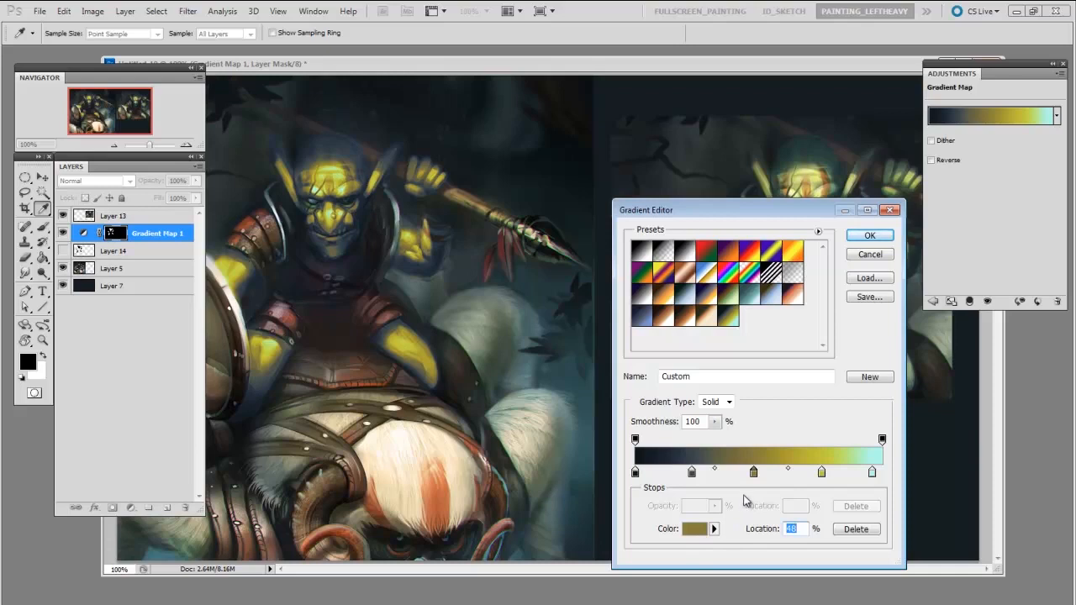
pyautogui.click(694, 527)
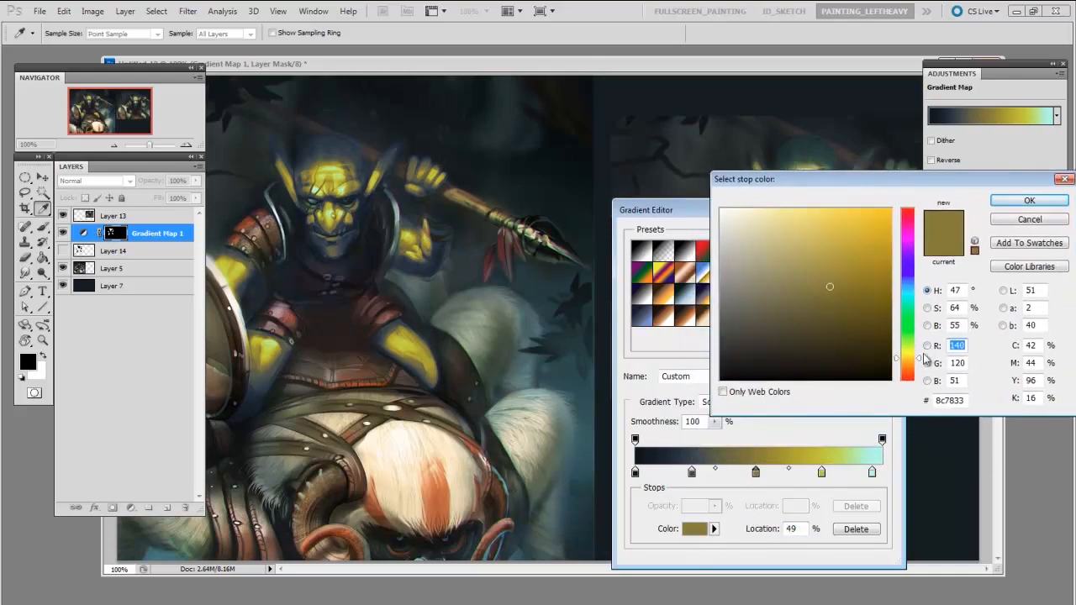
# Change the middle stop to a muted orange-brown, warming the skin midtones.
pyautogui.click(906, 362)
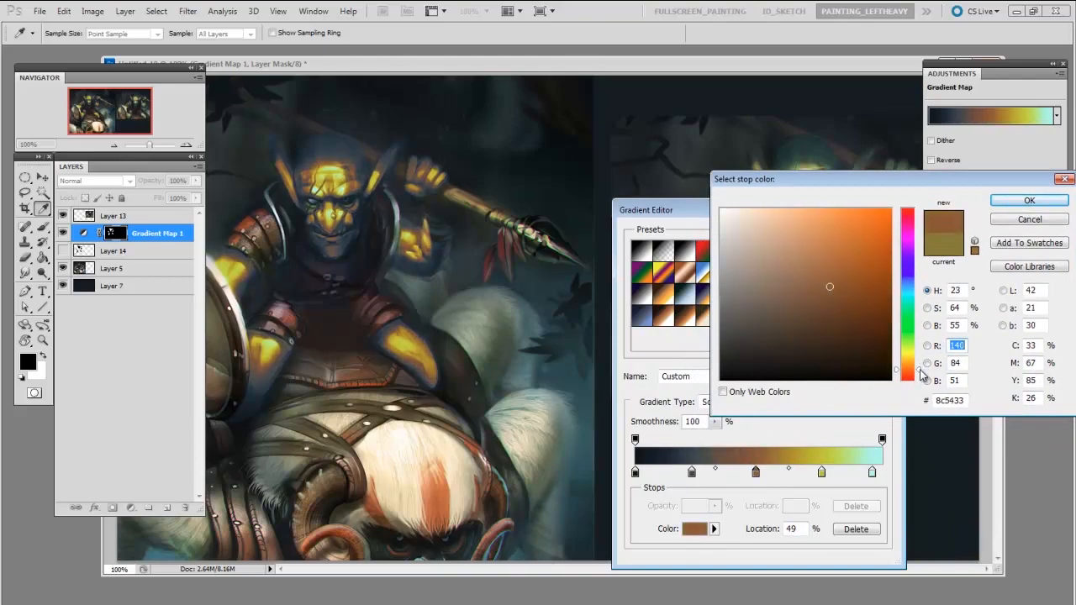
pyautogui.click(830, 286)
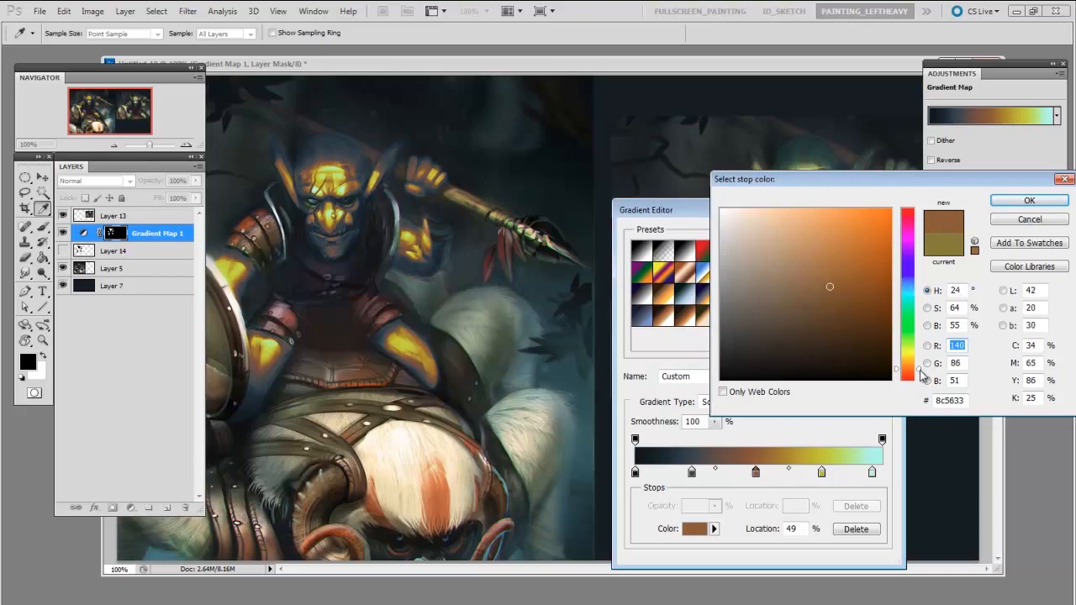
pyautogui.click(827, 287)
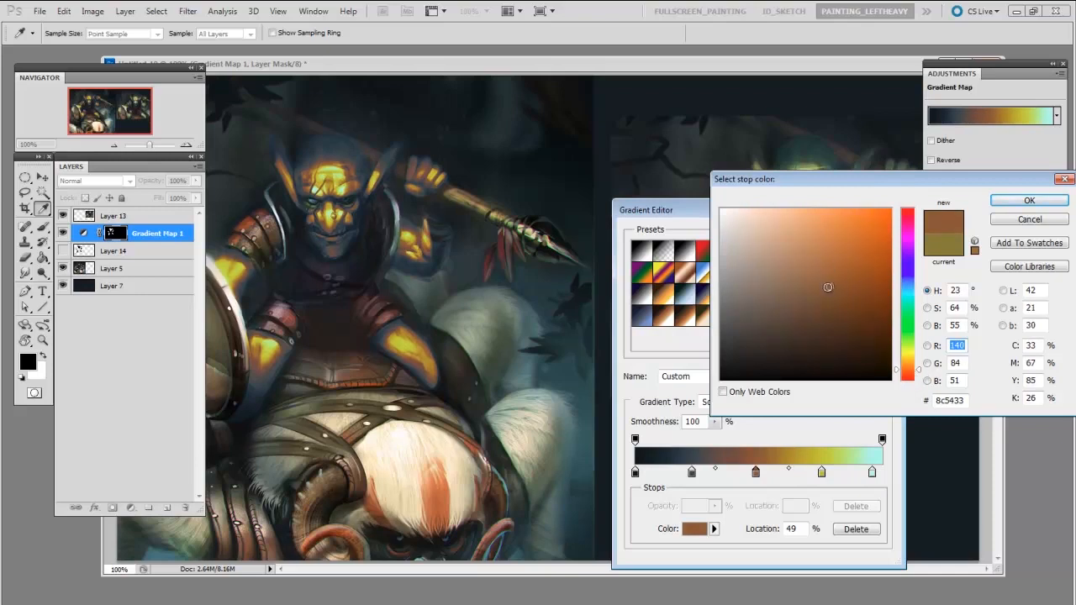
pyautogui.click(808, 279)
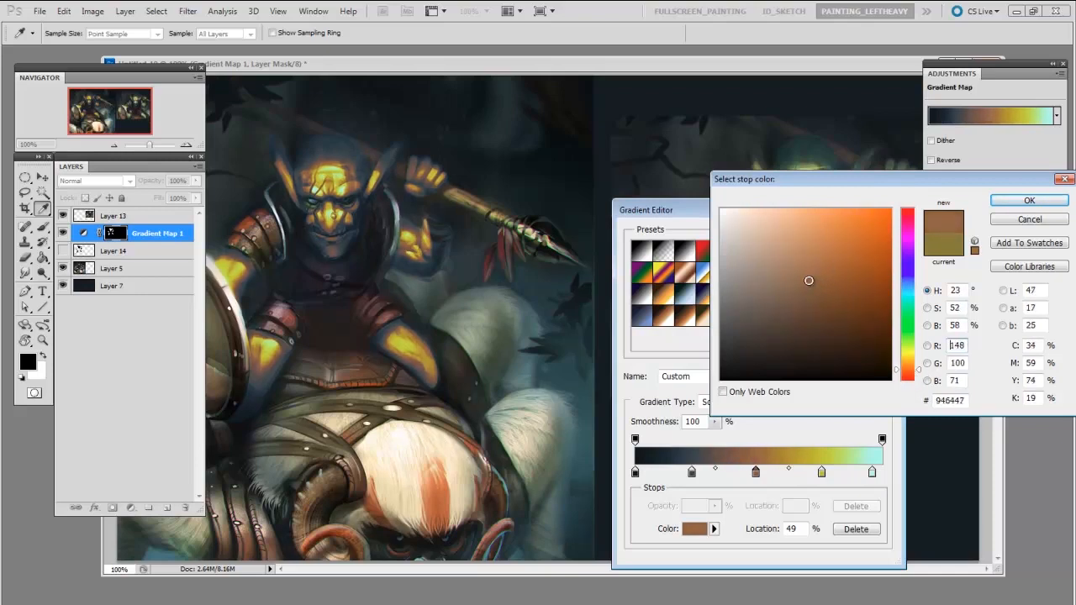
pyautogui.click(800, 271)
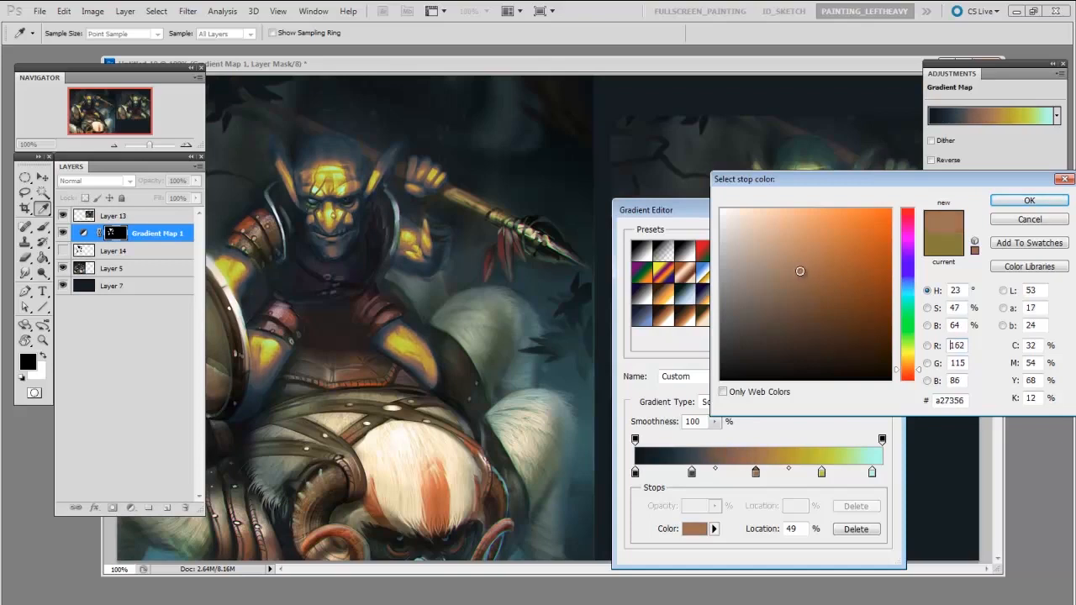
pyautogui.click(802, 271)
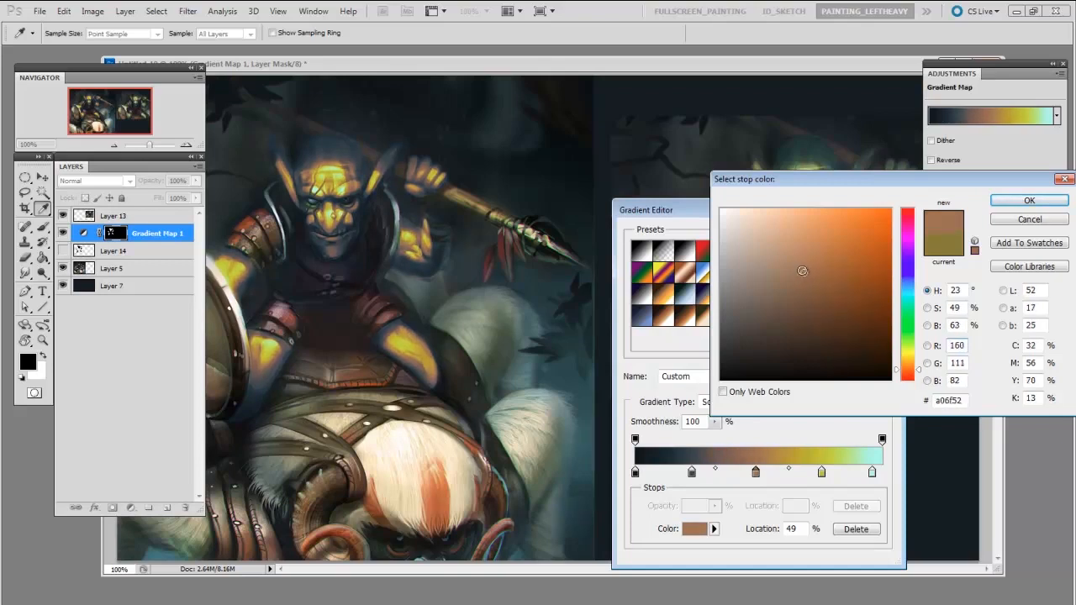
pyautogui.click(1029, 200)
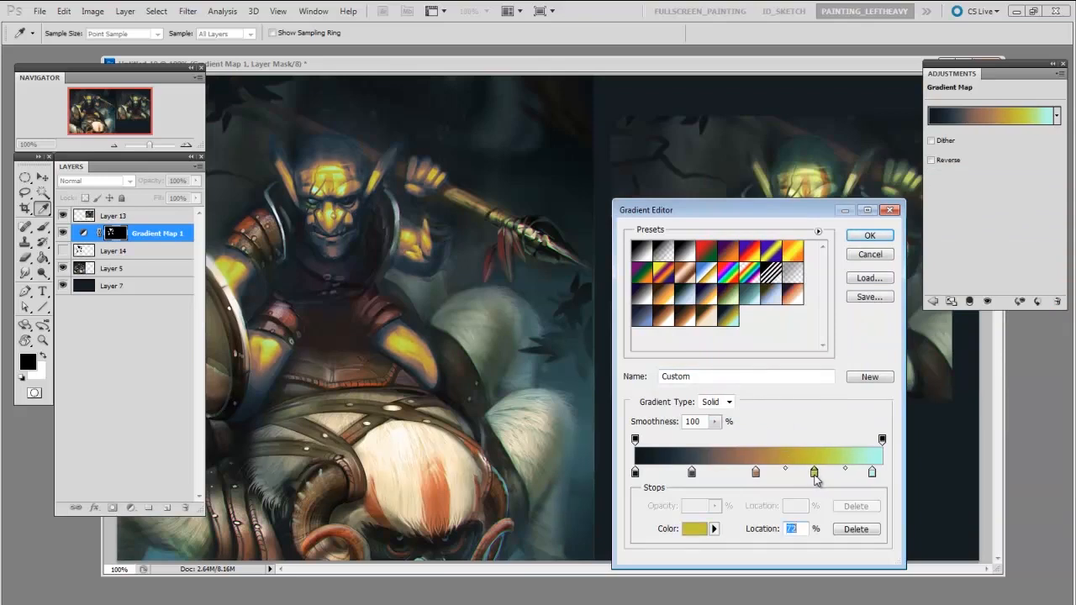
# Shift the yellow and dark shadow stops along the gradient bar, then discard the edits.
pyautogui.moveTo(813, 471); pyautogui.dragTo(831, 471)
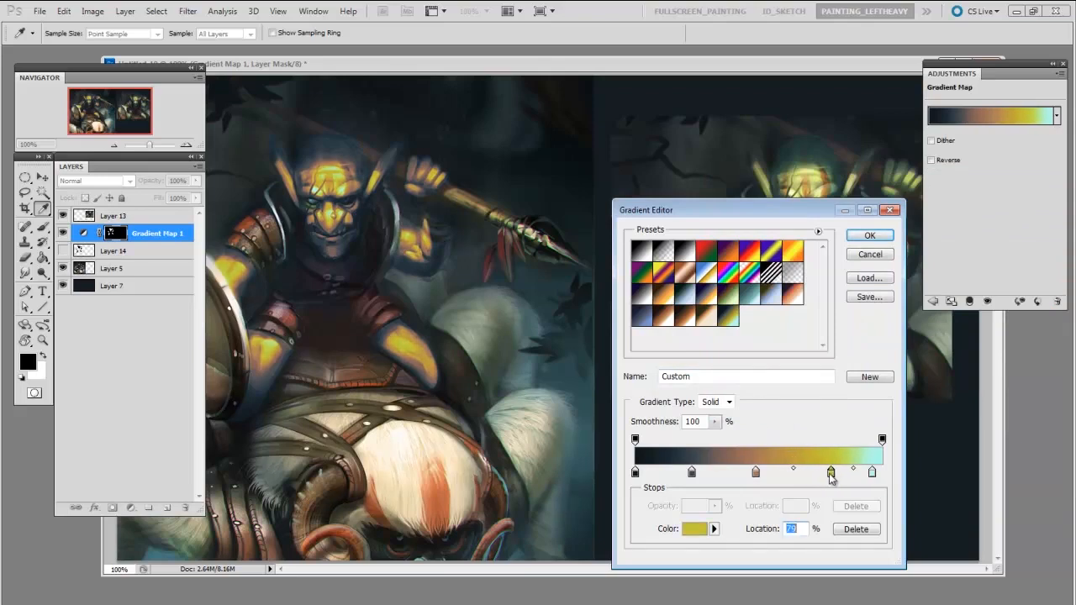
pyautogui.moveTo(830, 472); pyautogui.dragTo(814, 473)
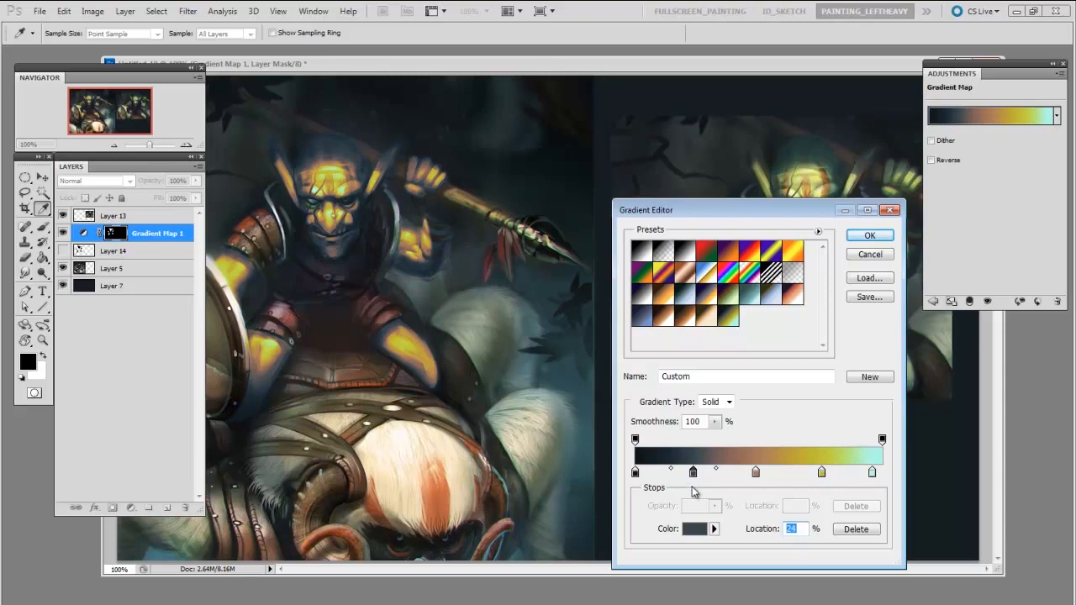
pyautogui.moveTo(689, 508)
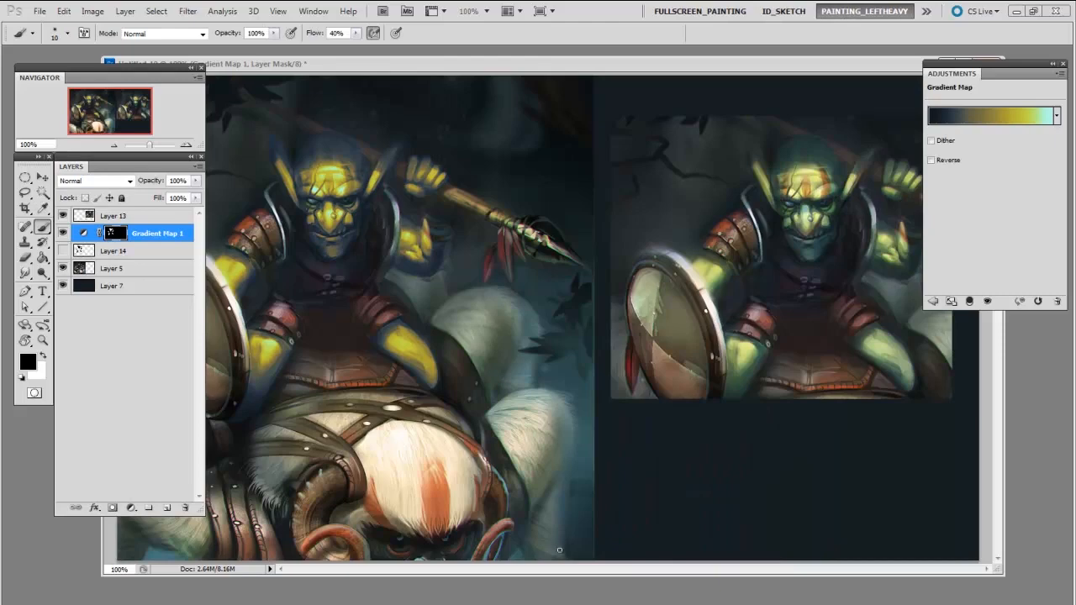
pyautogui.click(989, 116)
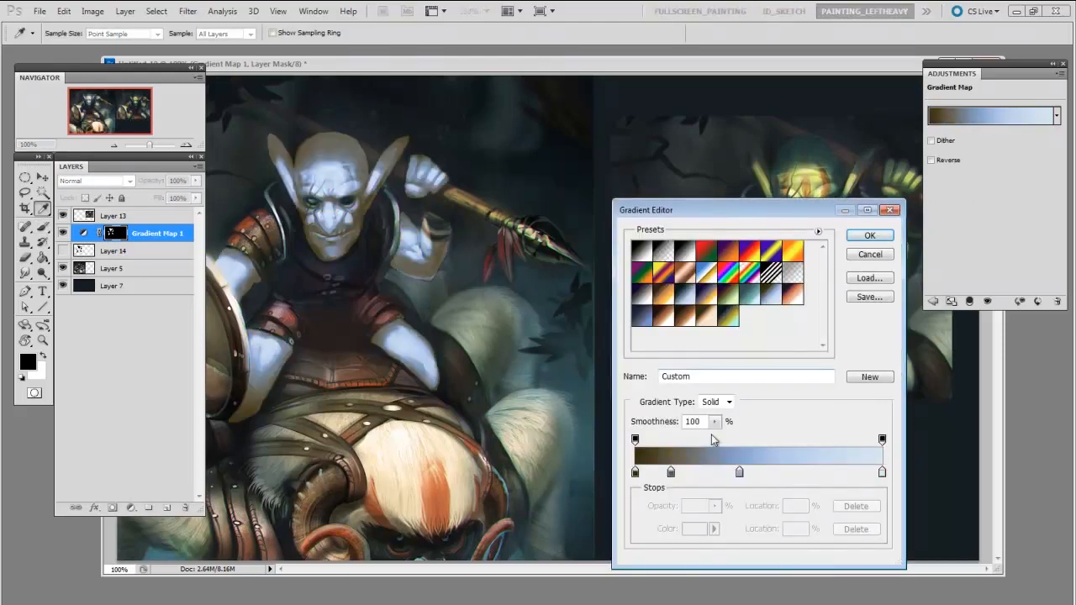
pyautogui.click(709, 299)
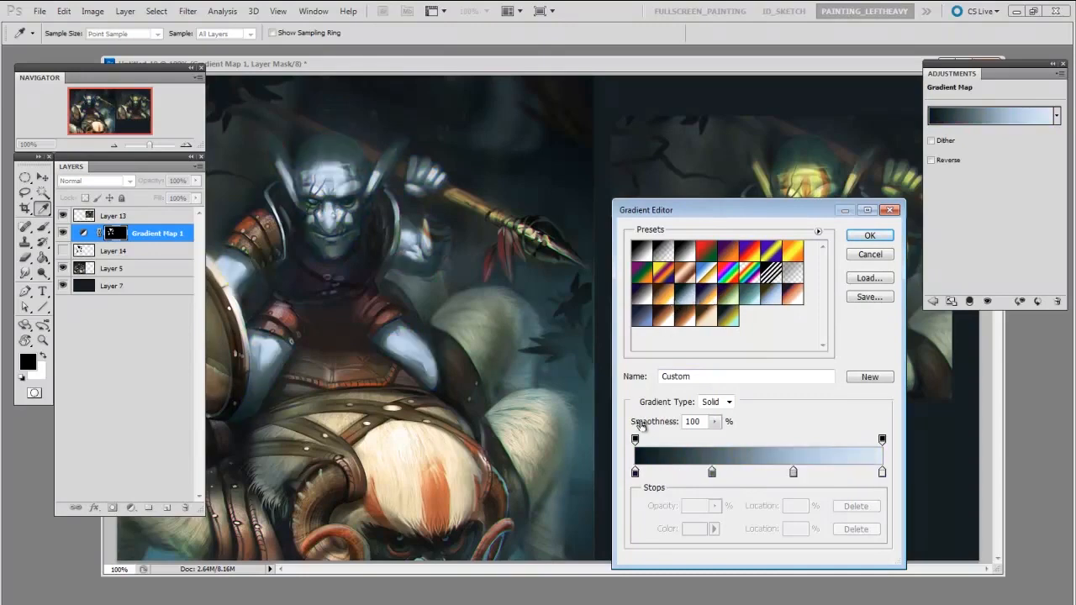
pyautogui.click(869, 235)
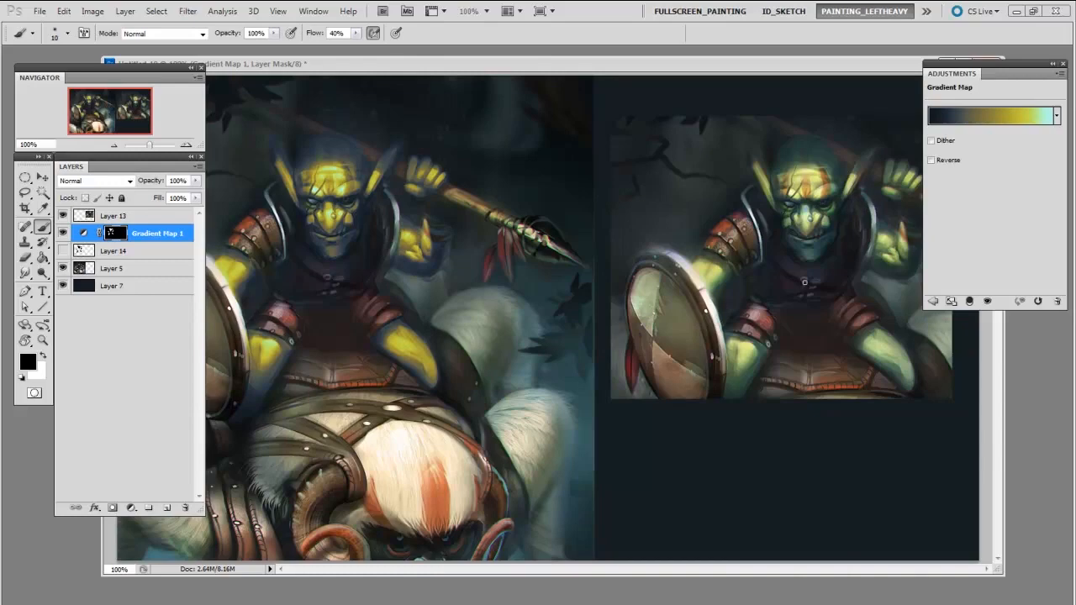